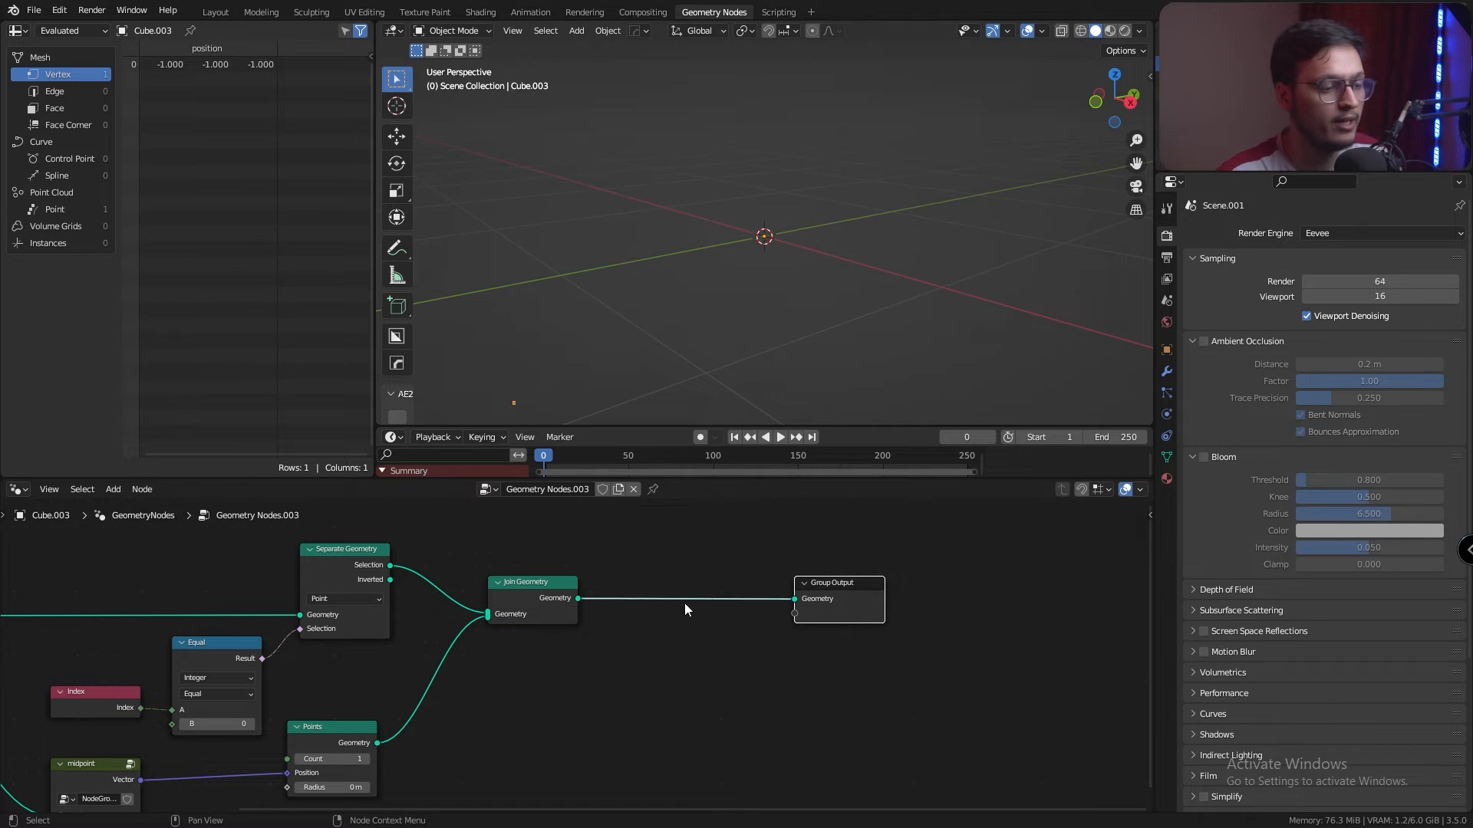
type("bou")
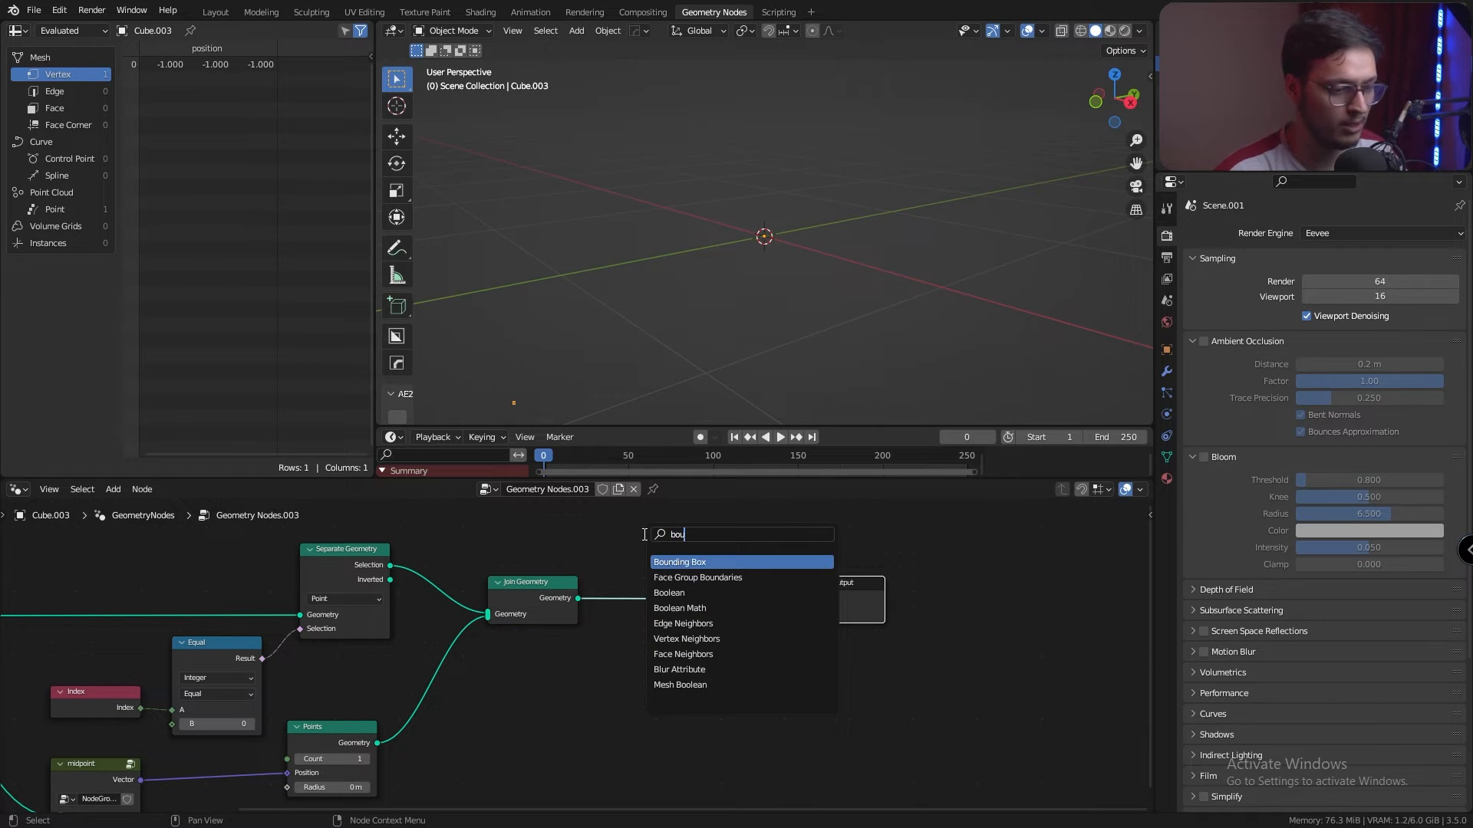